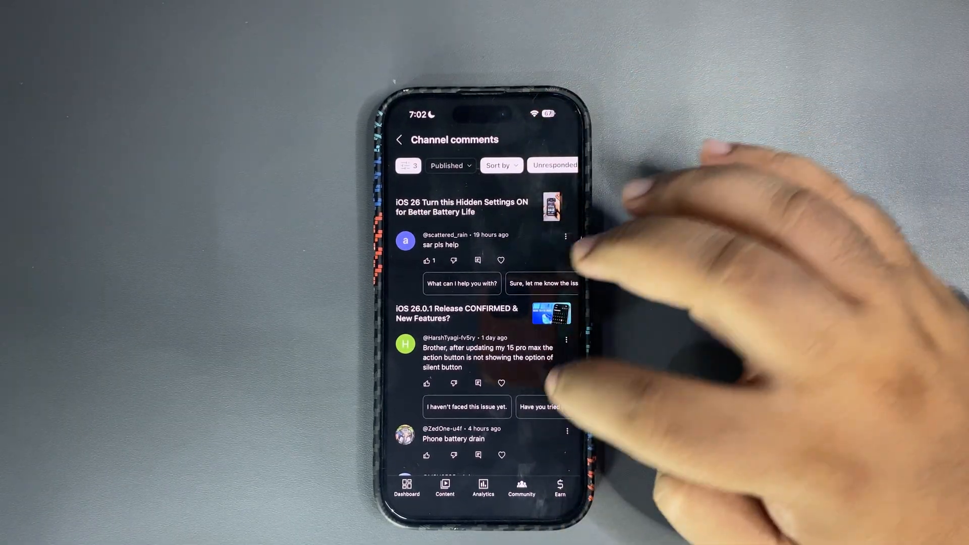
scroll(down, 3)
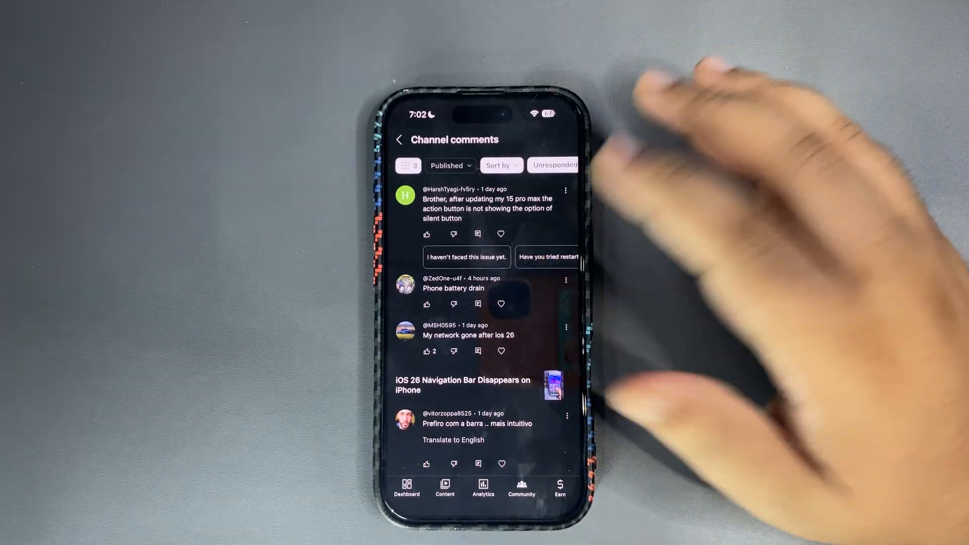
scroll(down, 3)
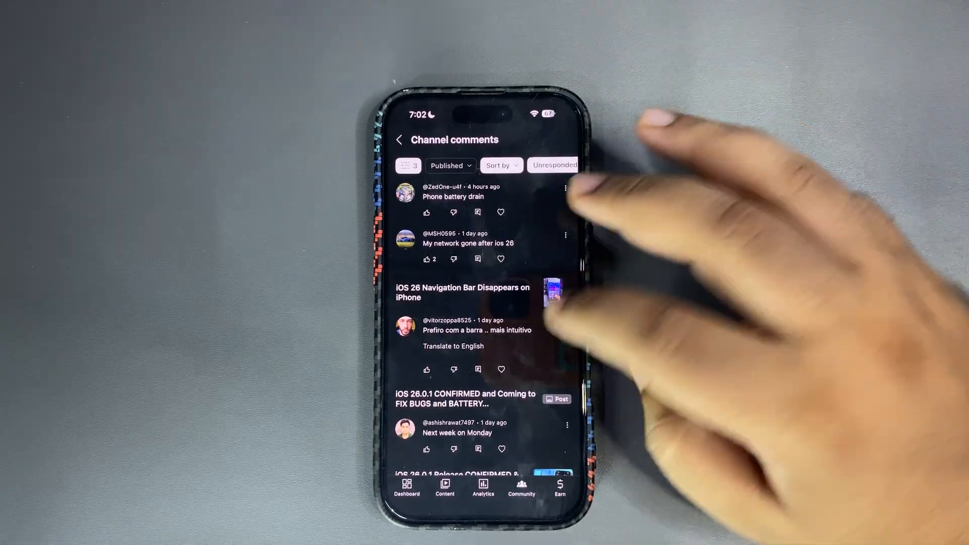
scroll(down, 3)
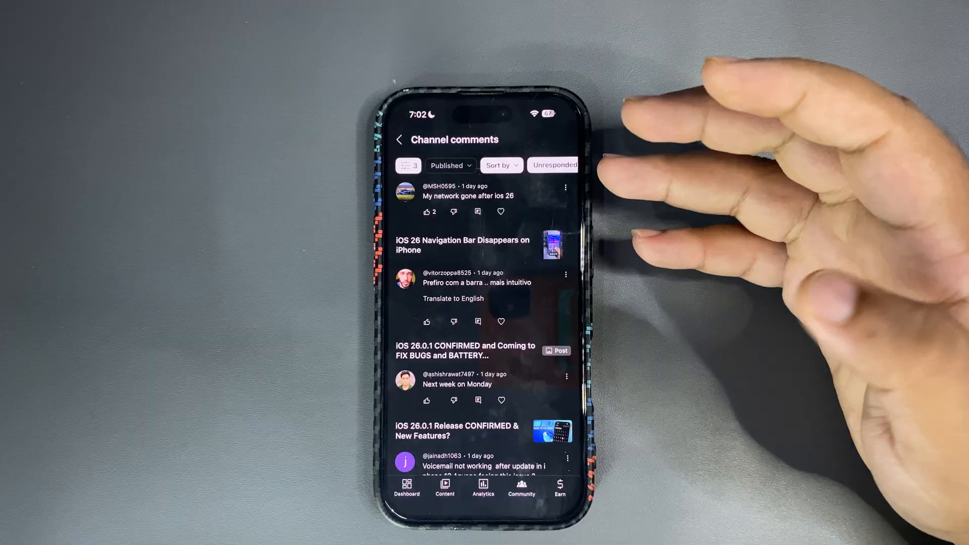
scroll(down, 3)
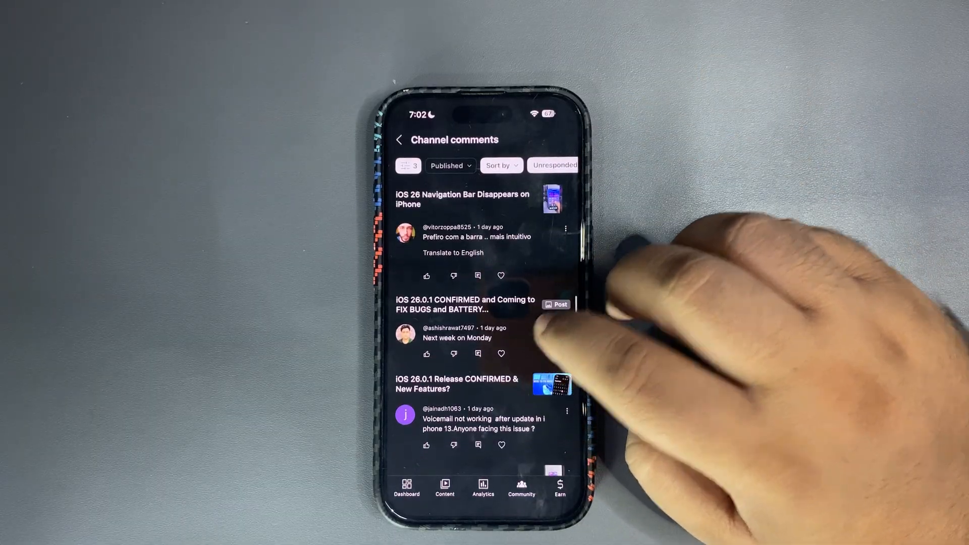
scroll(down, 3)
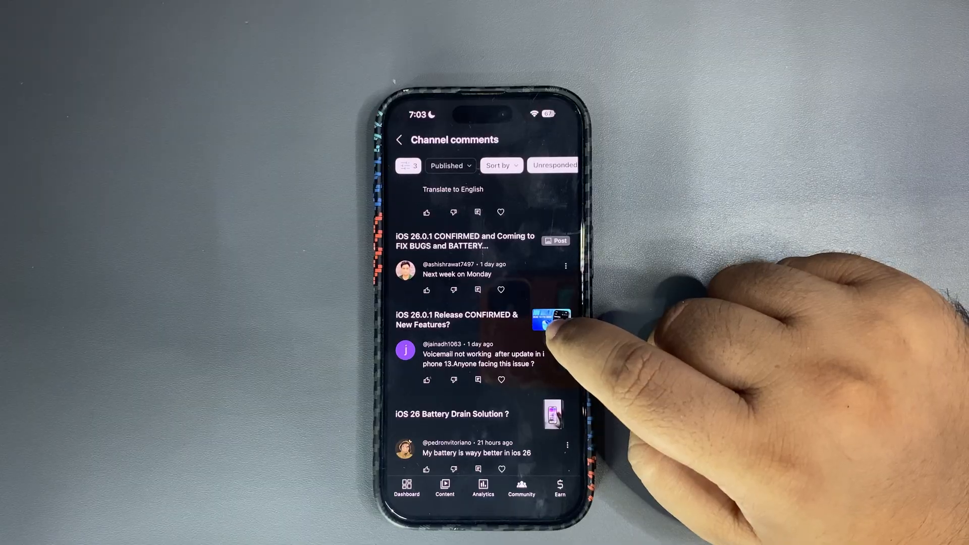
scroll(down, 3)
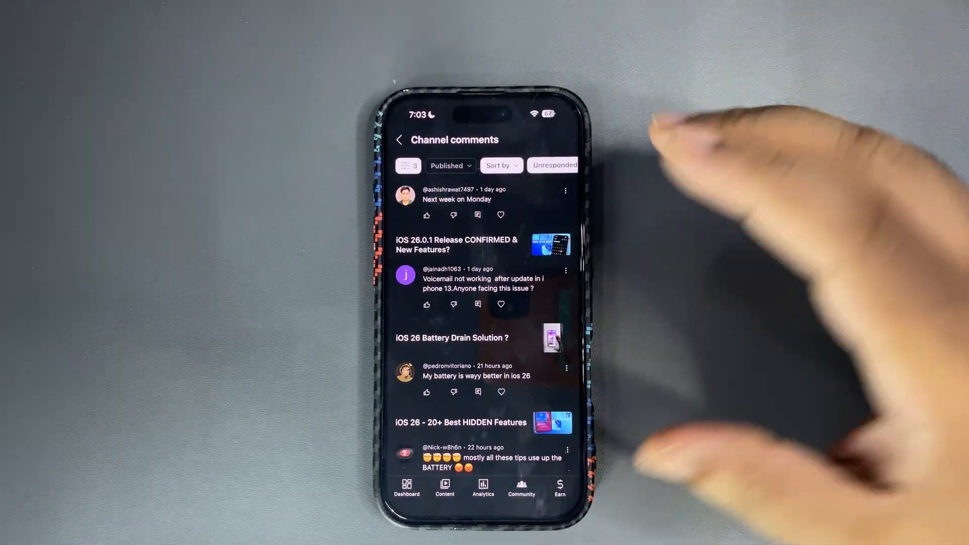
scroll(down, 3)
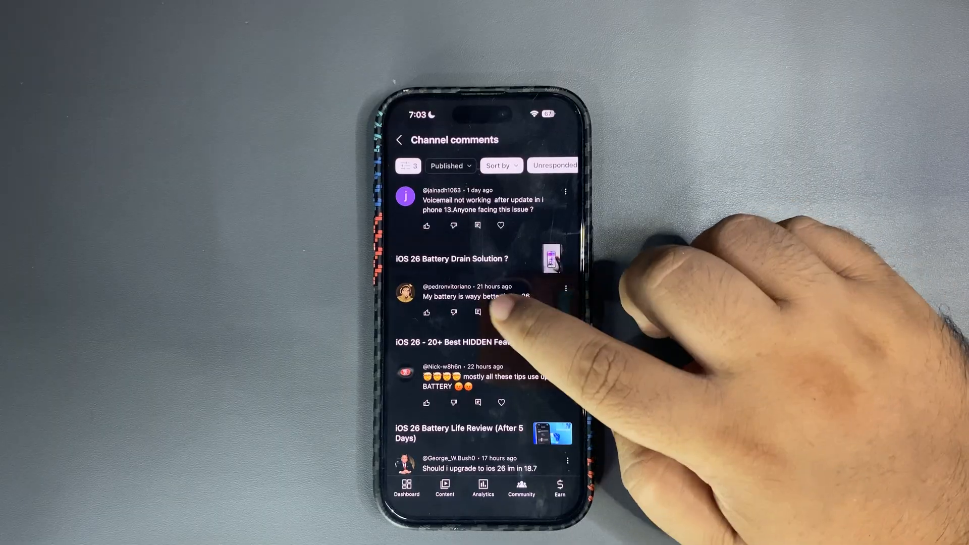
scroll(down, 3)
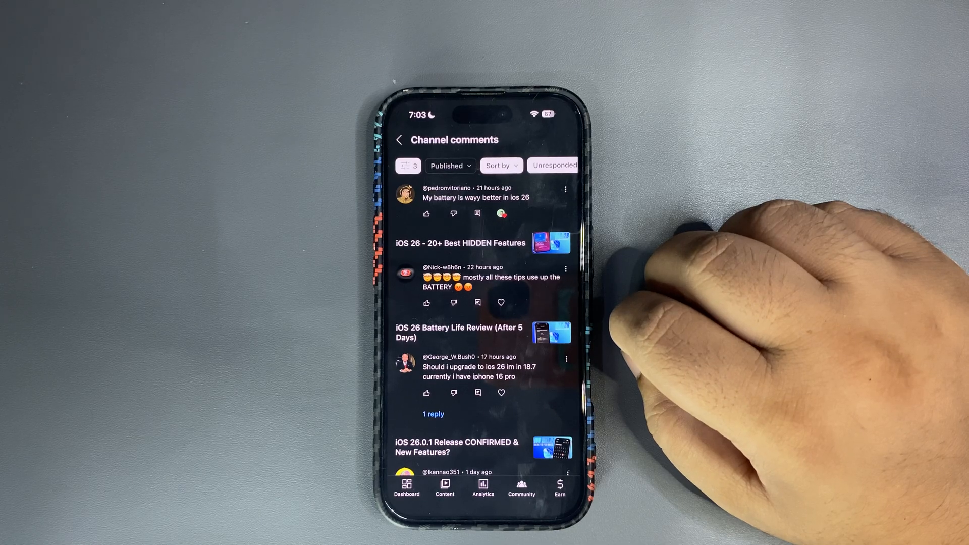
scroll(down, 3)
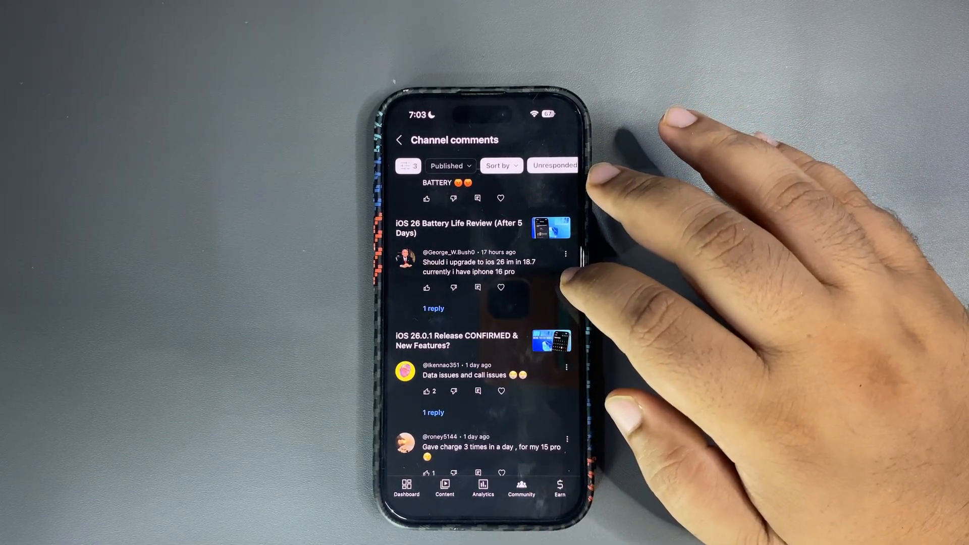
scroll(down, 3)
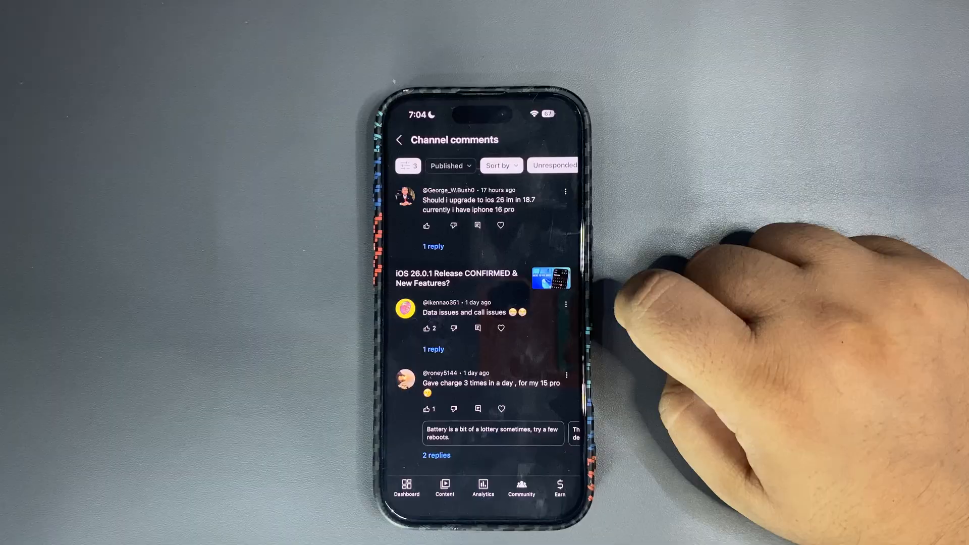
scroll(down, 3)
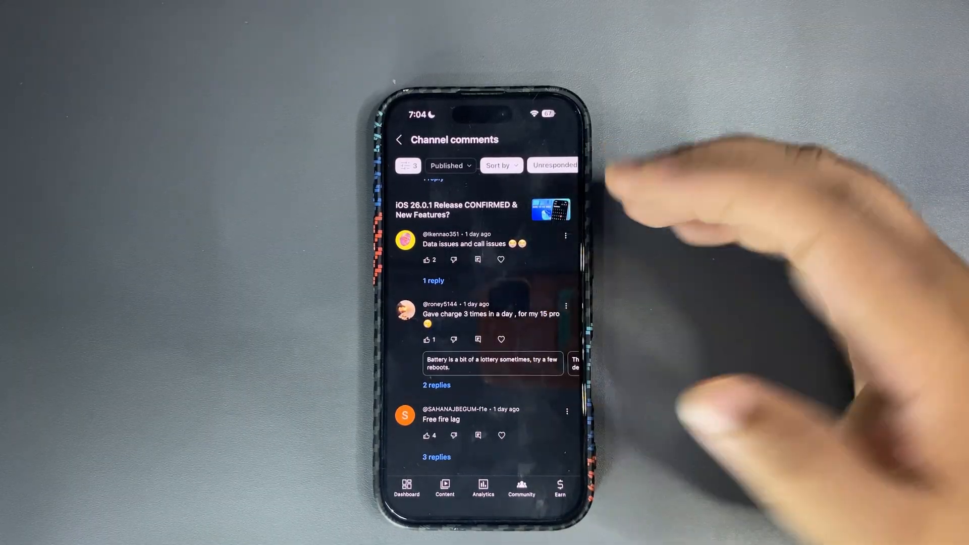
scroll(down, 3)
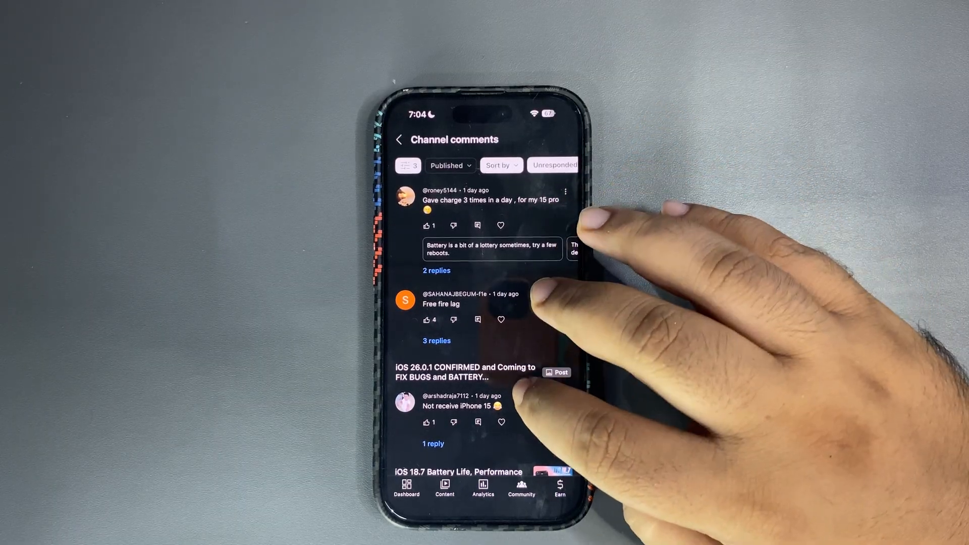
scroll(down, 3)
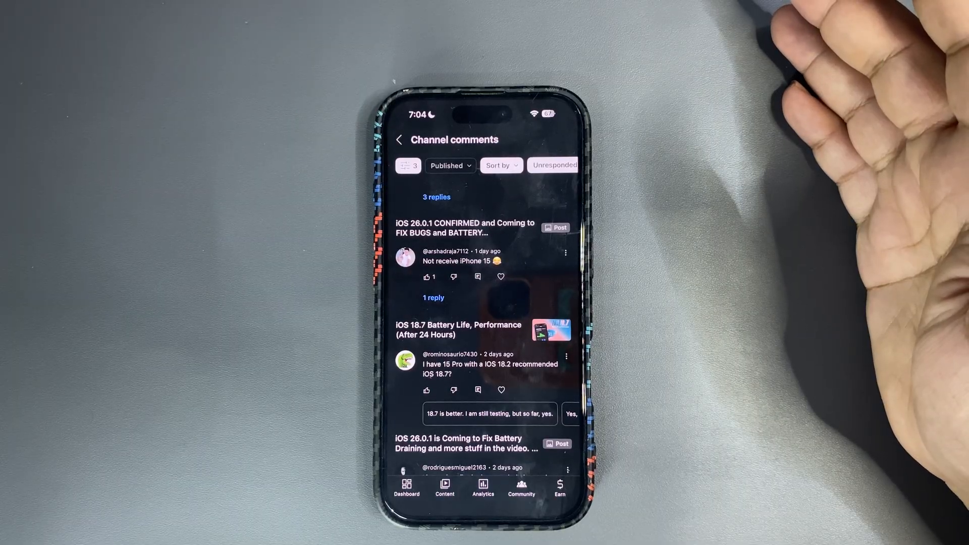
scroll(down, 3)
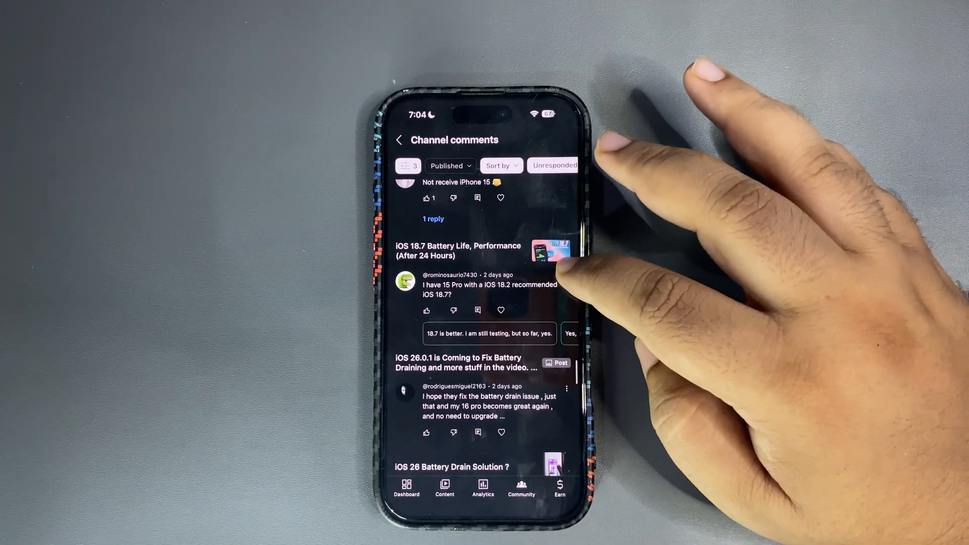